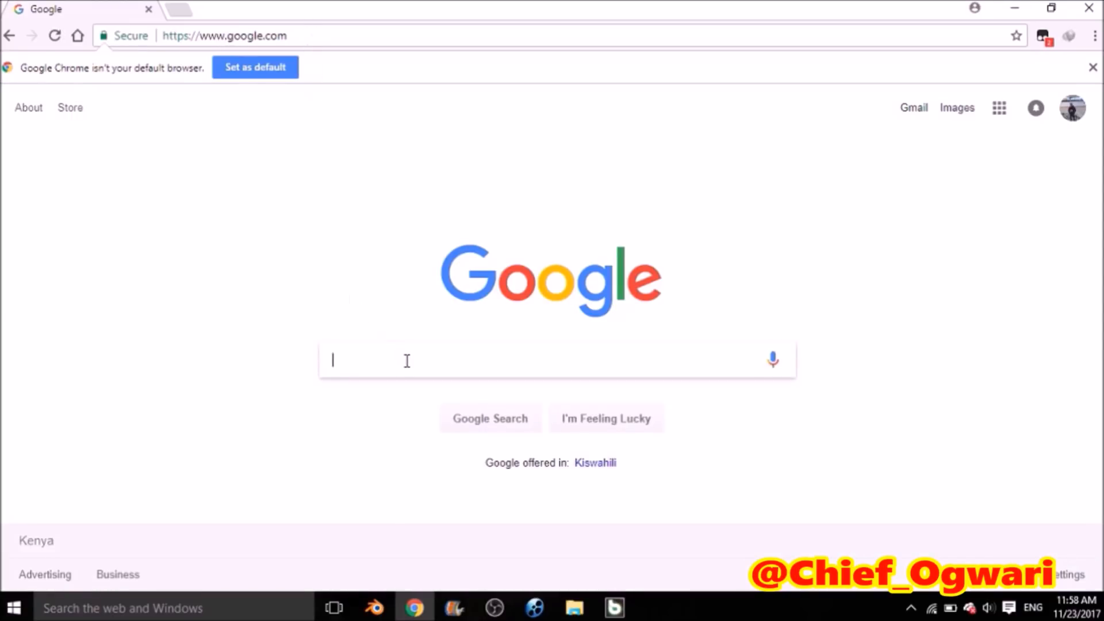
# Search Google for 'asus models that support windows 10' and follow the ASUS Windows 10 upgrade FAQ result.
pyautogui.write('a')
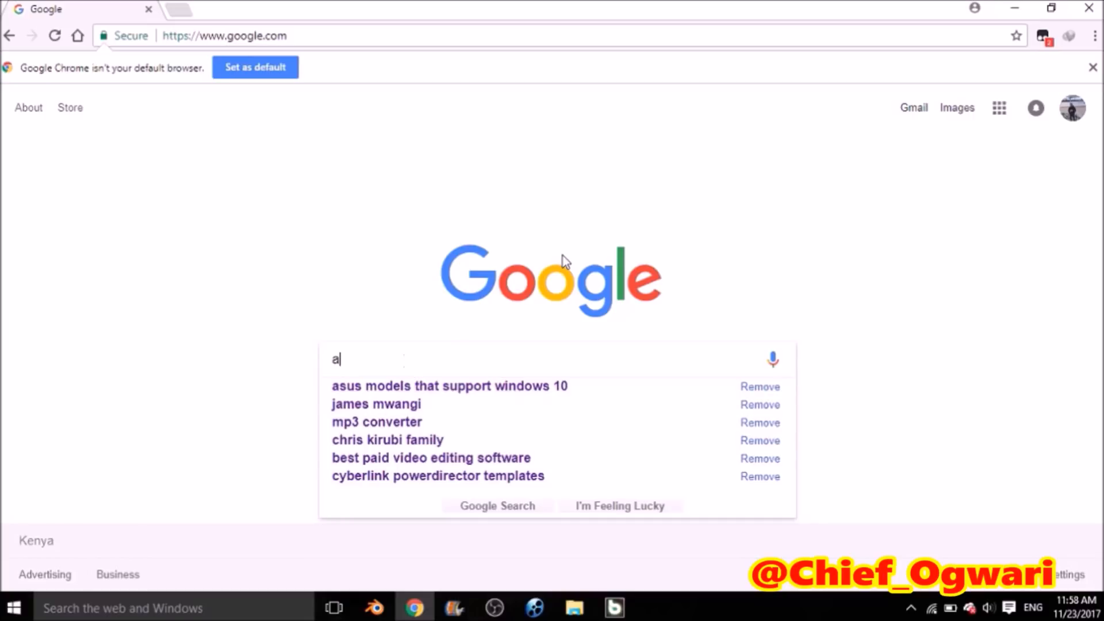
pyautogui.write('sus')
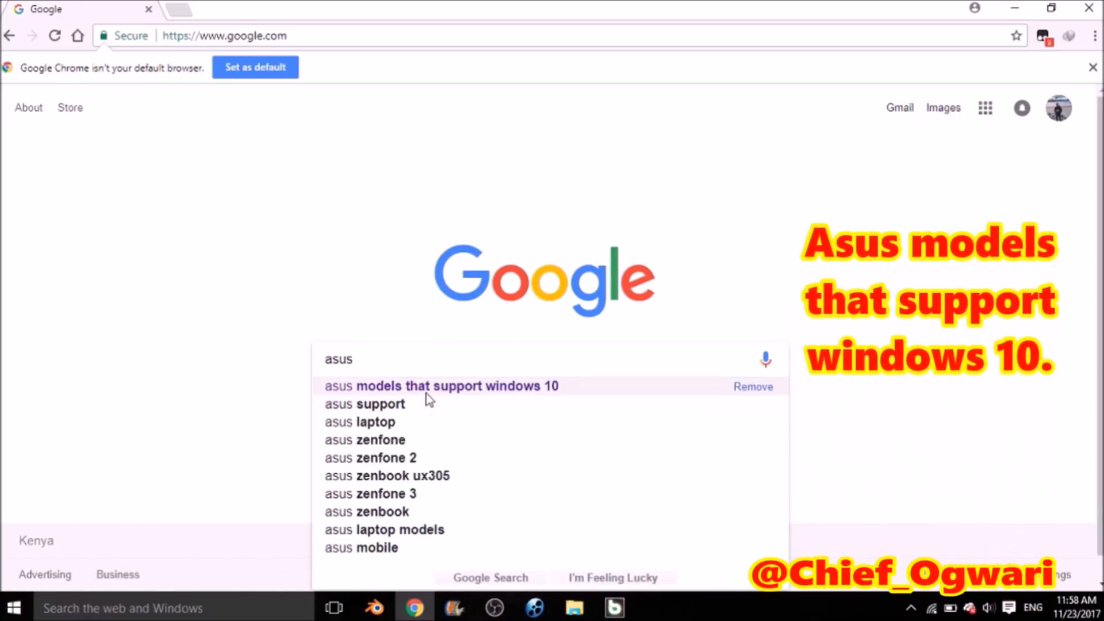
pyautogui.click(441, 386)
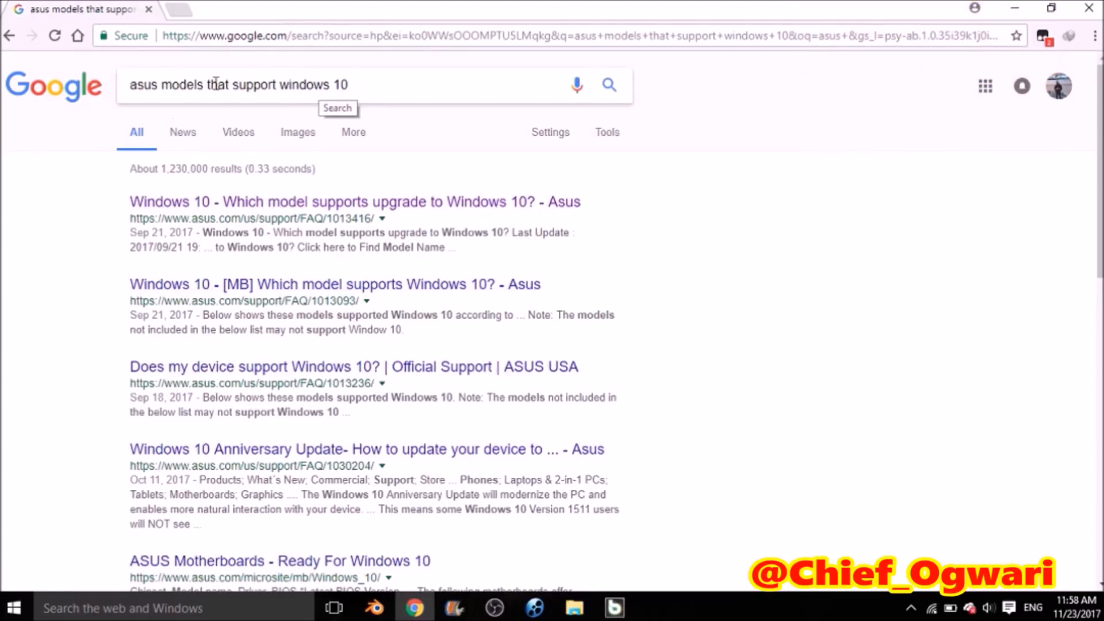
pyautogui.moveTo(320, 204)
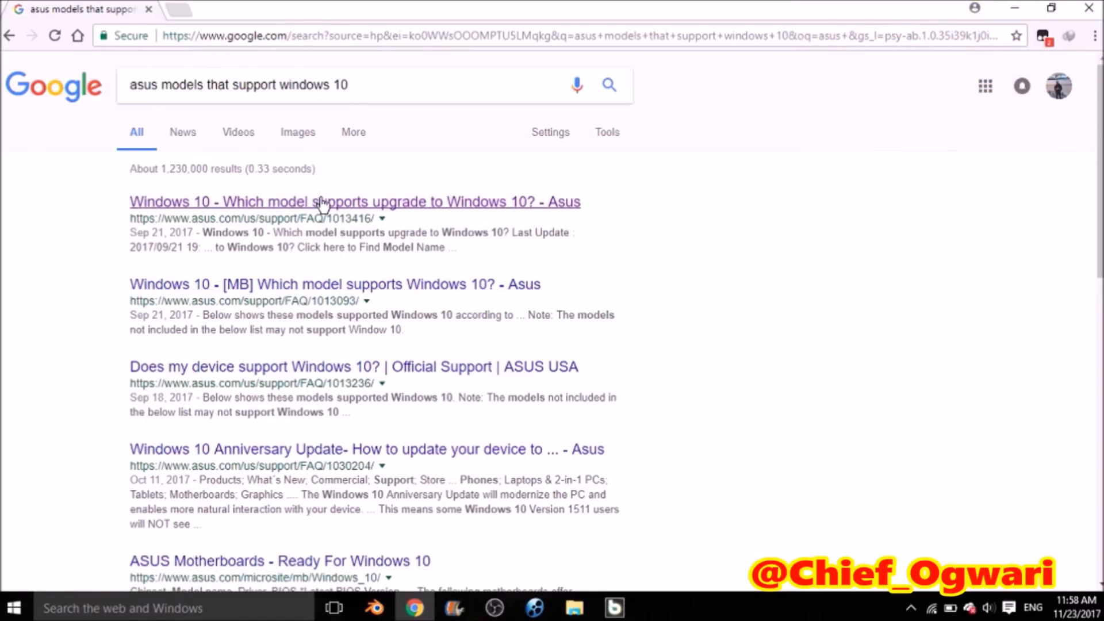
pyautogui.click(354, 201)
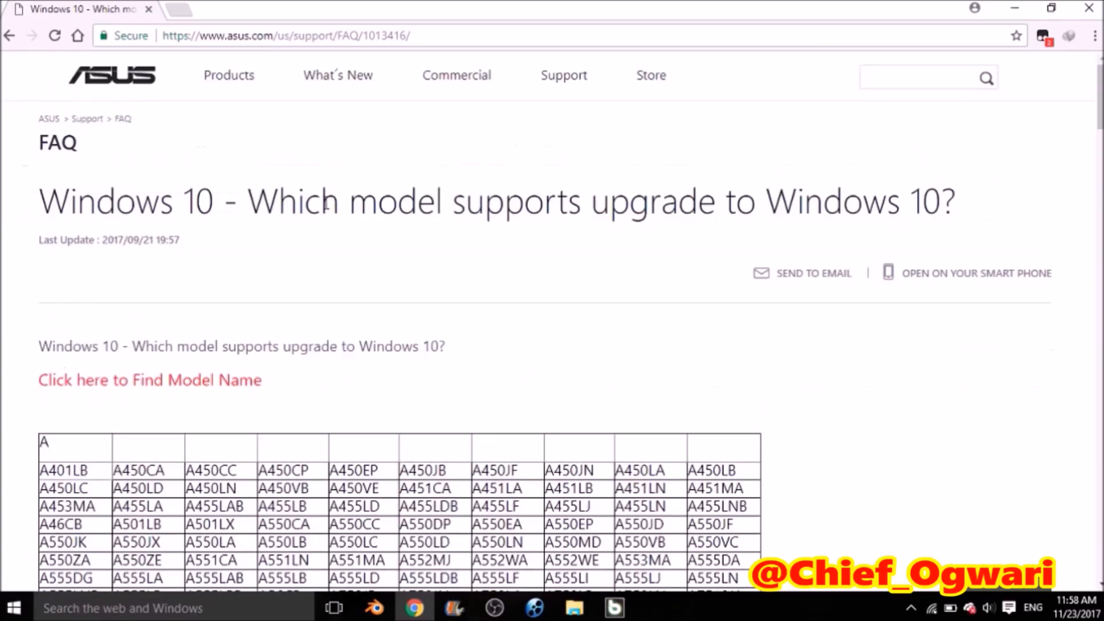
# Scroll the ASUS FAQ supported-models table from the A rows down to ZX50JX.
pyautogui.scroll(-3)
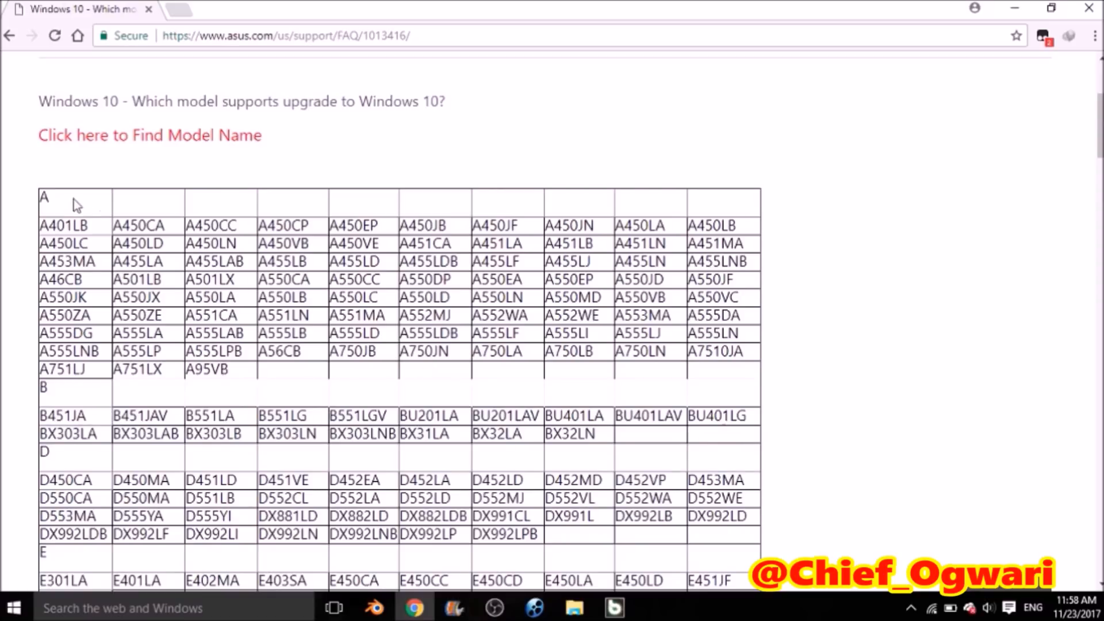
pyautogui.moveTo(242, 299)
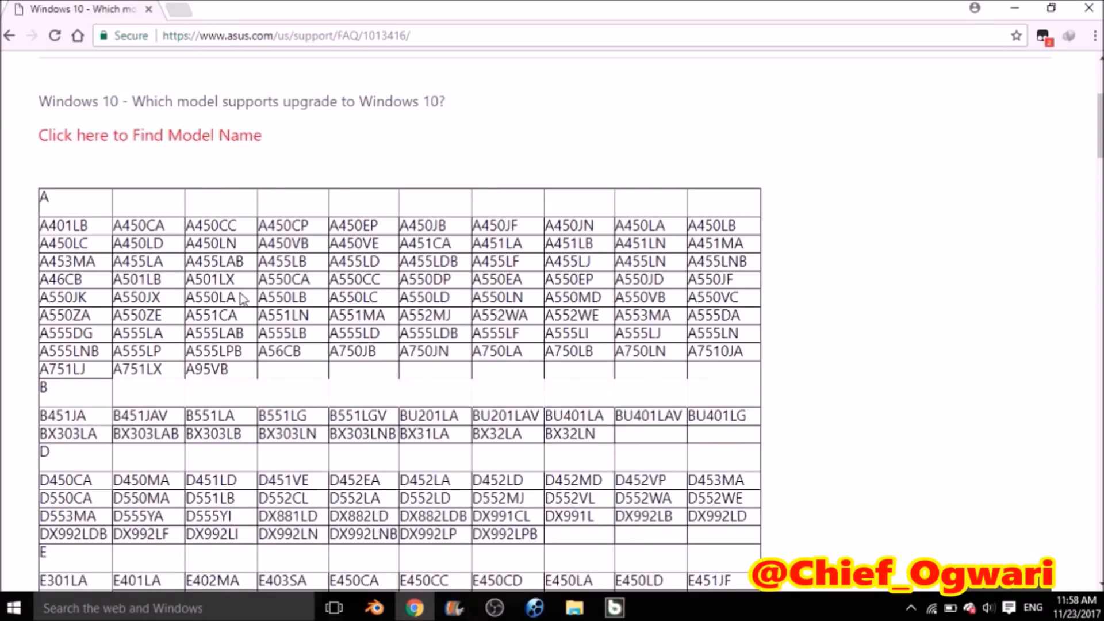
pyautogui.scroll(-3)
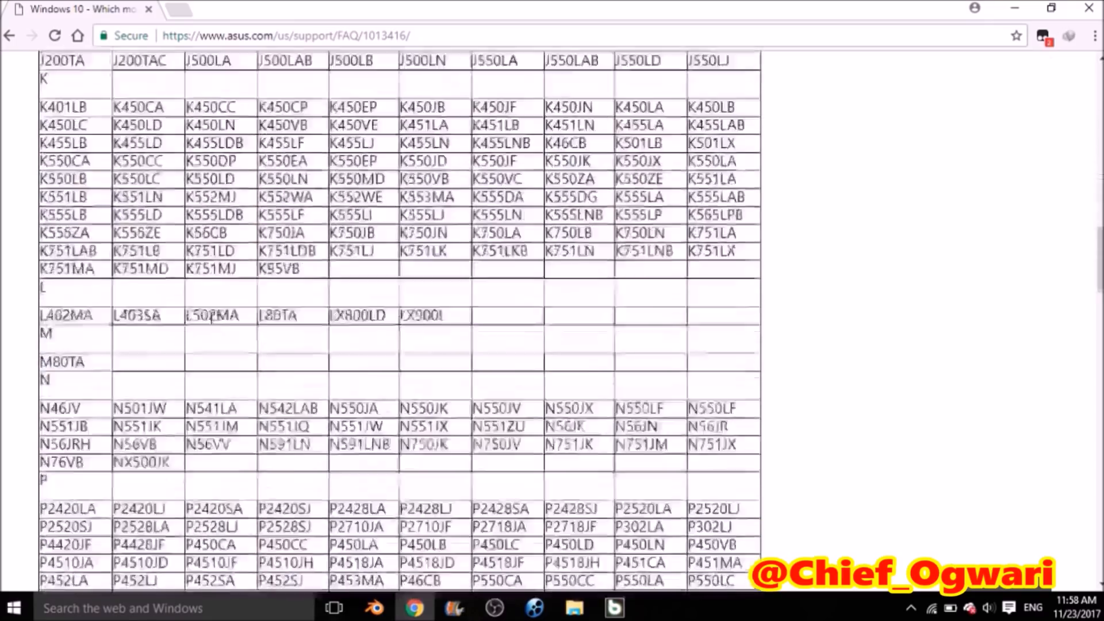
pyautogui.scroll(-3)
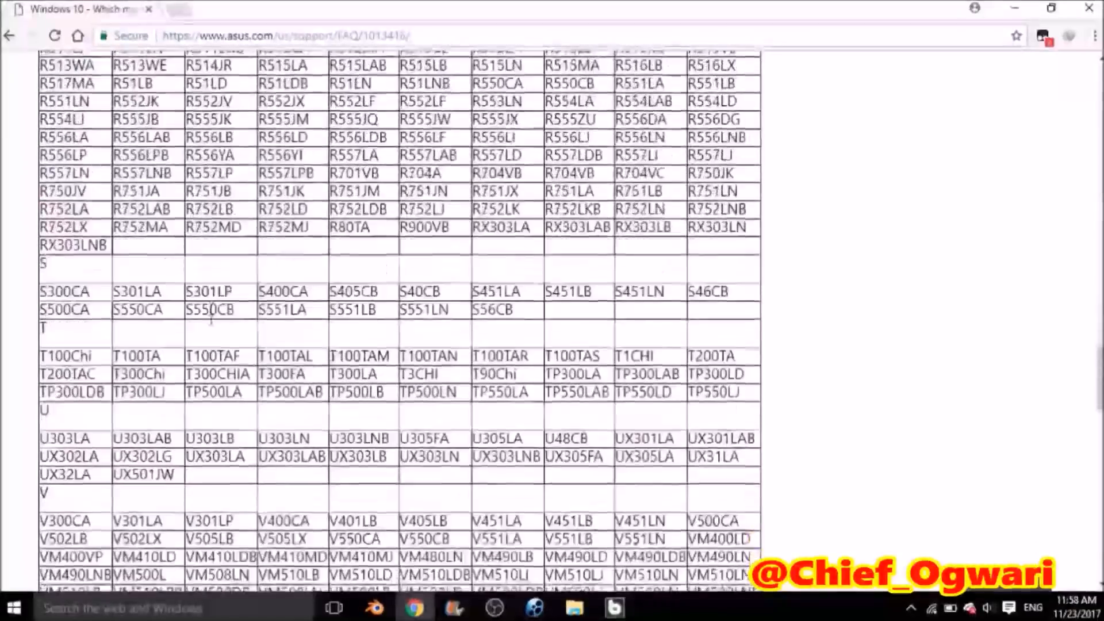
pyautogui.scroll(-3)
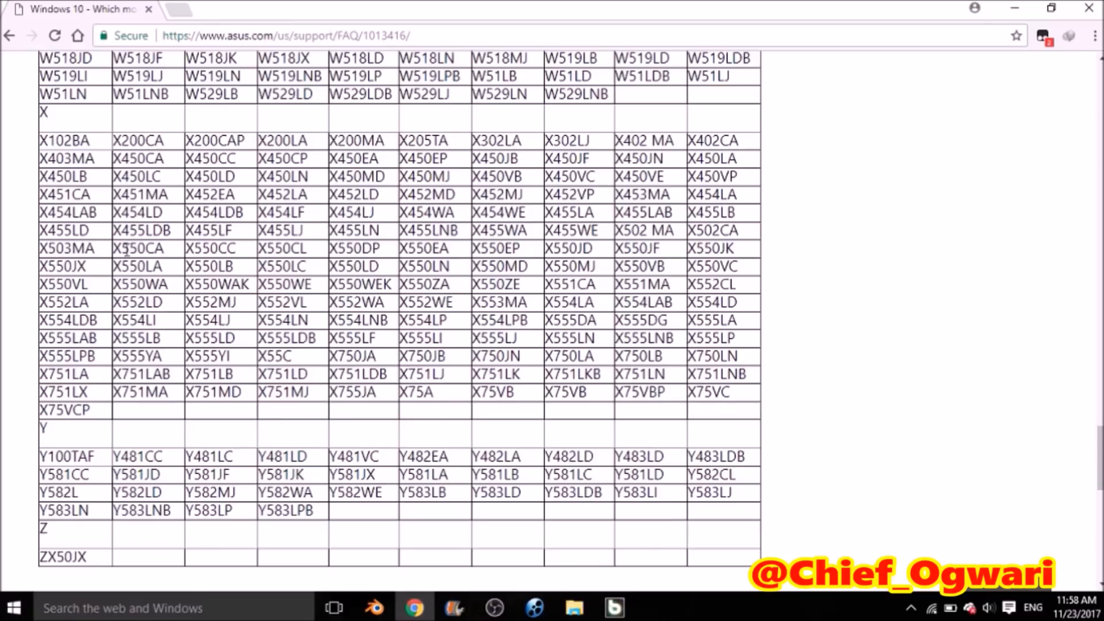
pyautogui.moveTo(74, 249)
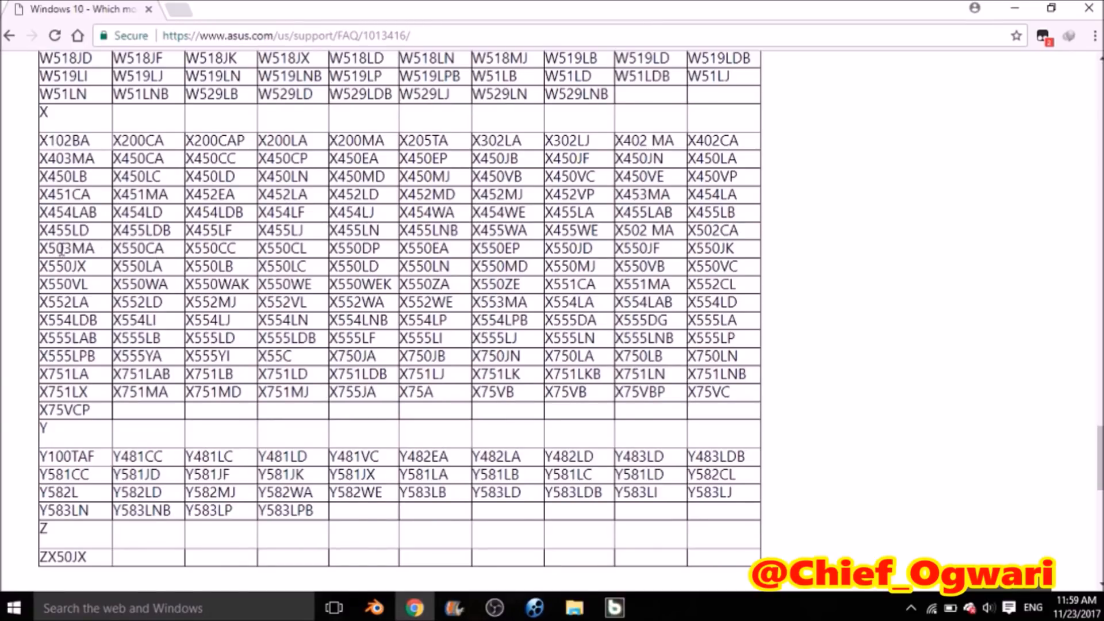
# Highlight the X503MA entry in the X-series rows, clear the selection, and scroll on toward the footer.
pyautogui.doubleClick(65, 249)
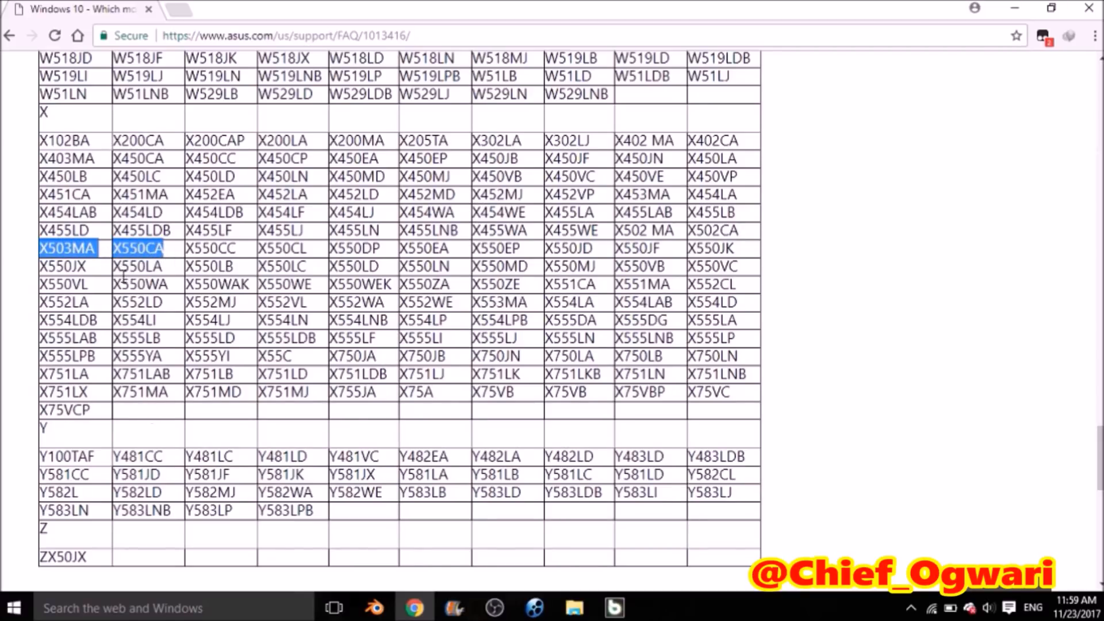
pyautogui.click(849, 437)
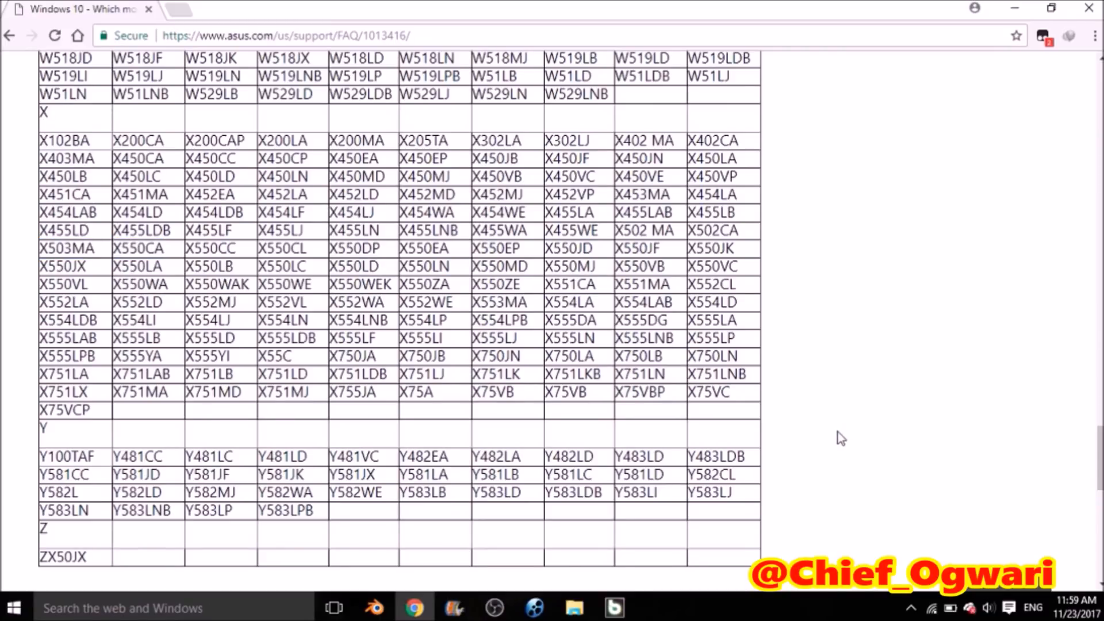
pyautogui.scroll(-3)
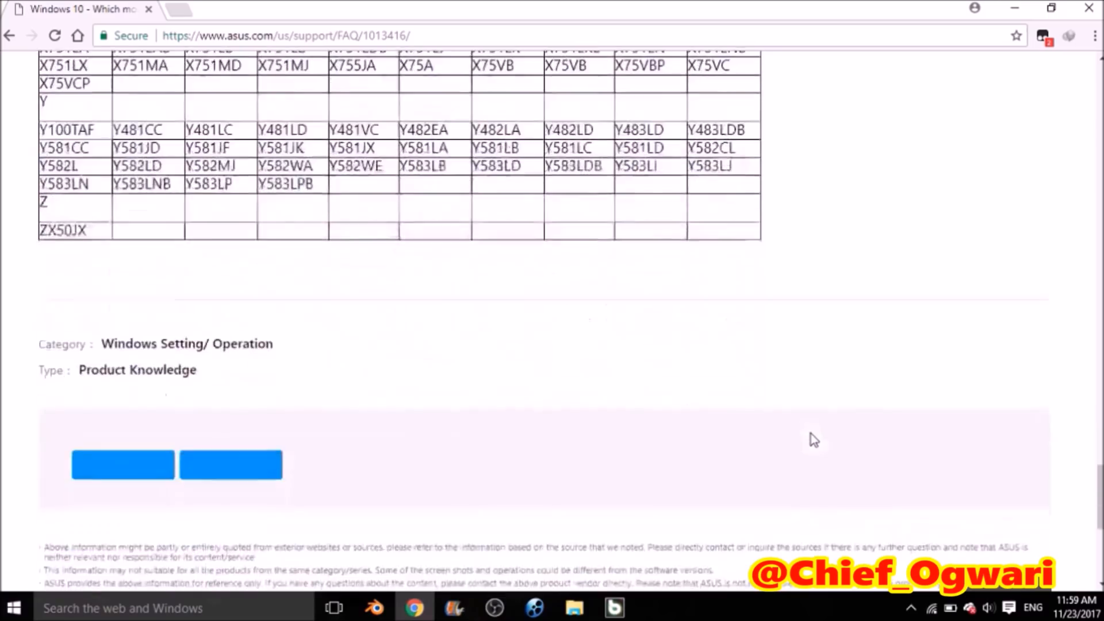
pyautogui.scroll(-3)
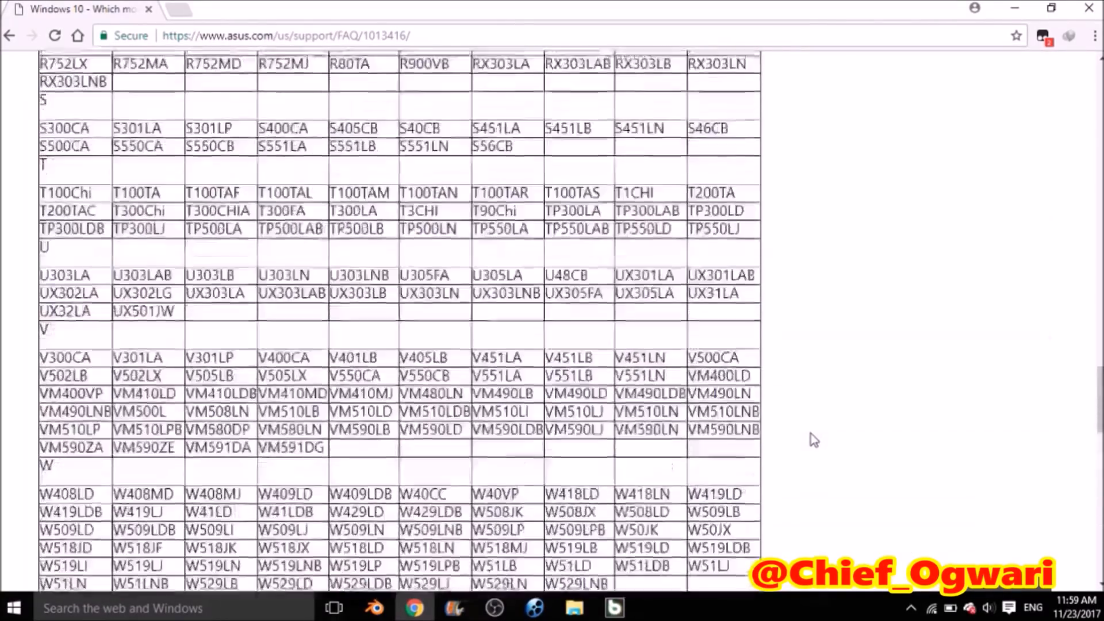